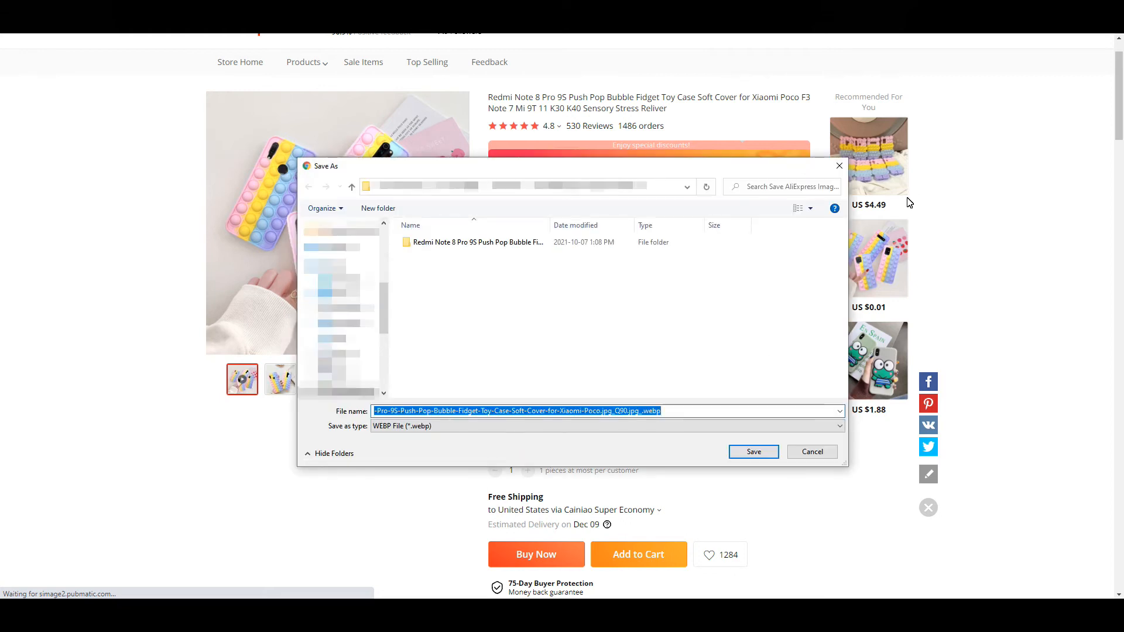
{"action": "mouse_move", "coordinate": [838, 165]}
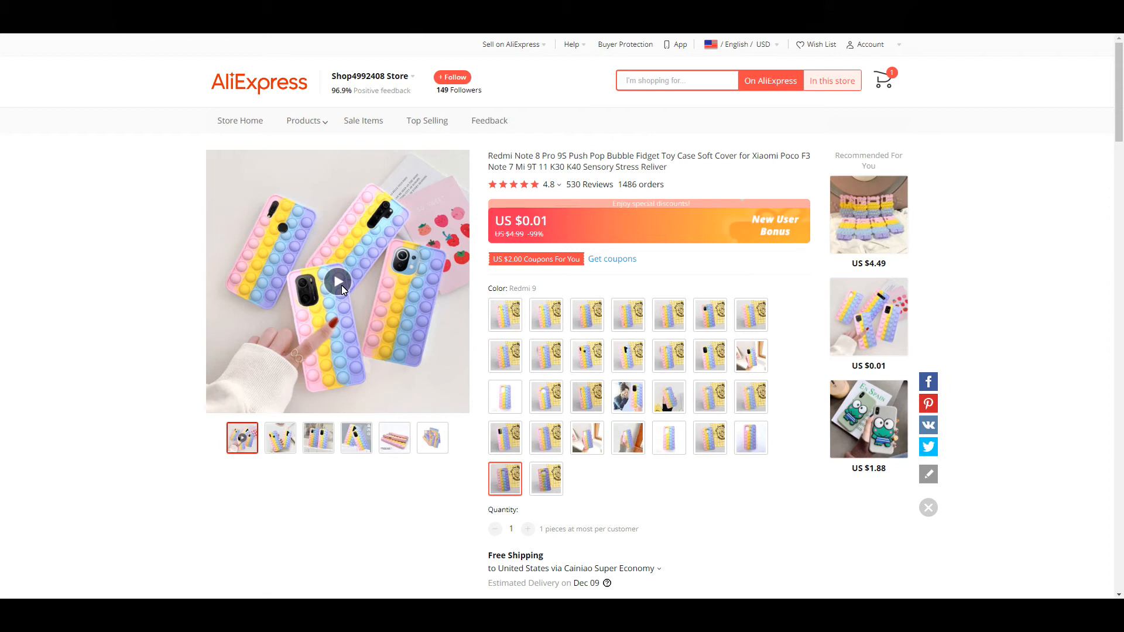
{"action": "mouse_move", "coordinate": [343, 291]}
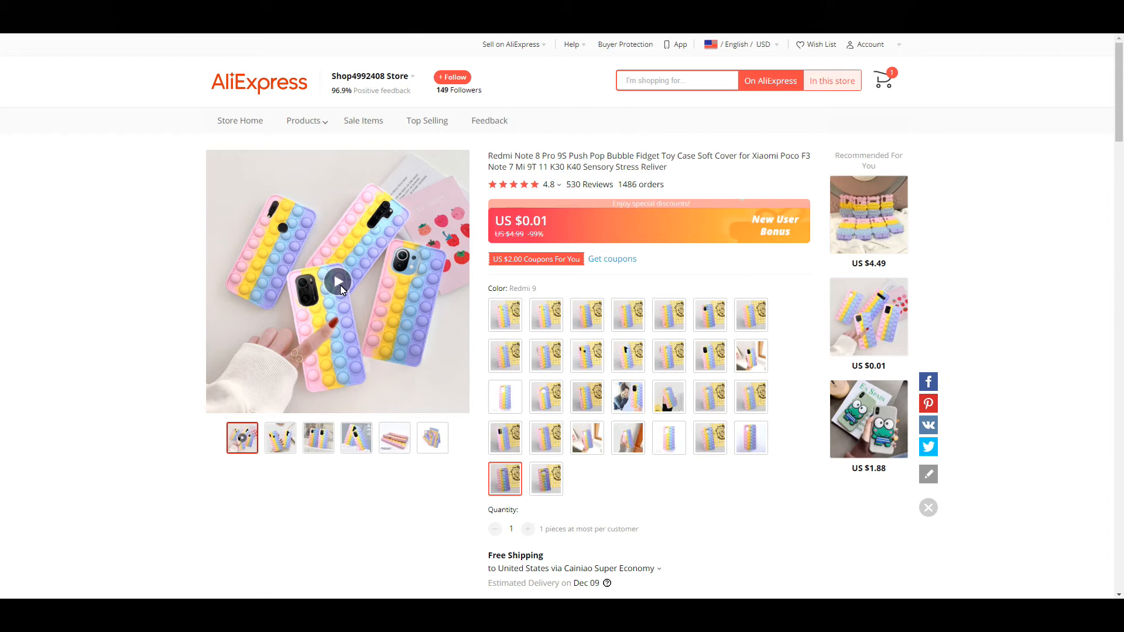
- Play the AliExpress product video and reveal its element code in developer tools (F12)
{"action": "left_click", "coordinate": [338, 282]}
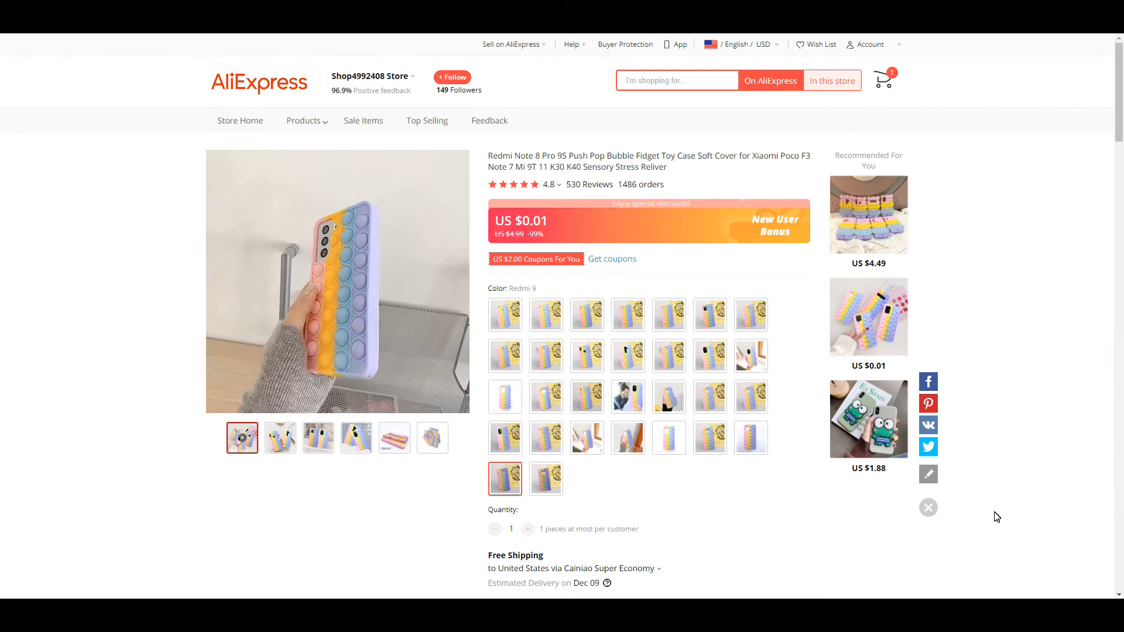
{"action": "key", "text": "F12"}
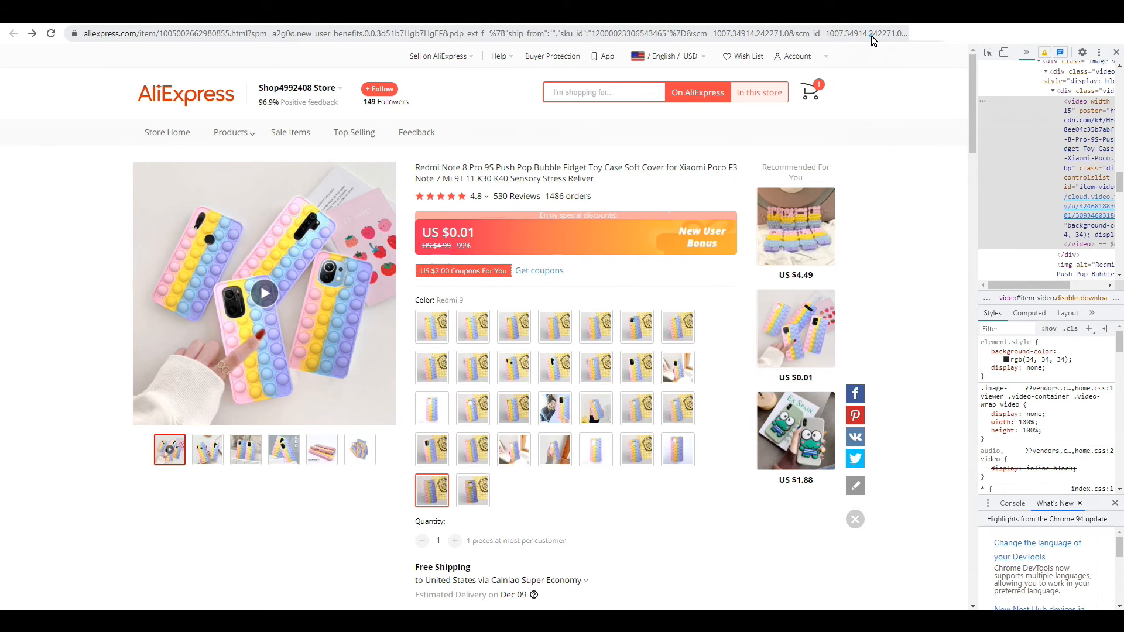
- Load the cloud.video.taobao.com direct URL and save the video to the computer as an MP4
{"action": "type", "text": "https://cloud.video.taobao.com/play/u/4246818830/p/1/e/6/t/10301/309346031809.mp4"}
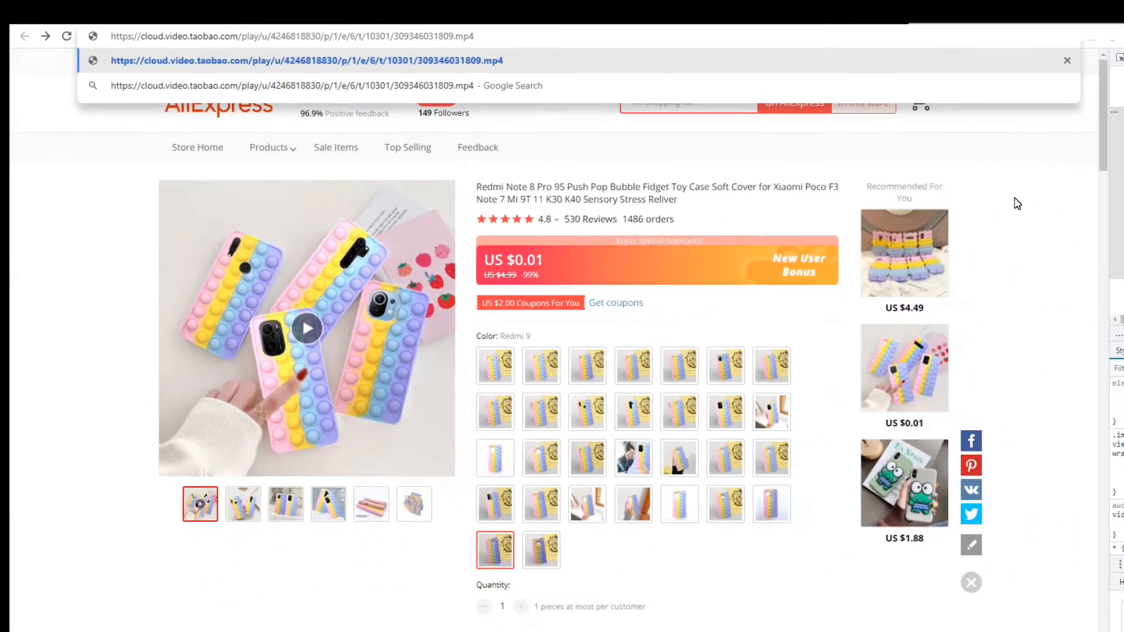
{"action": "right_click", "coordinate": [584, 335]}
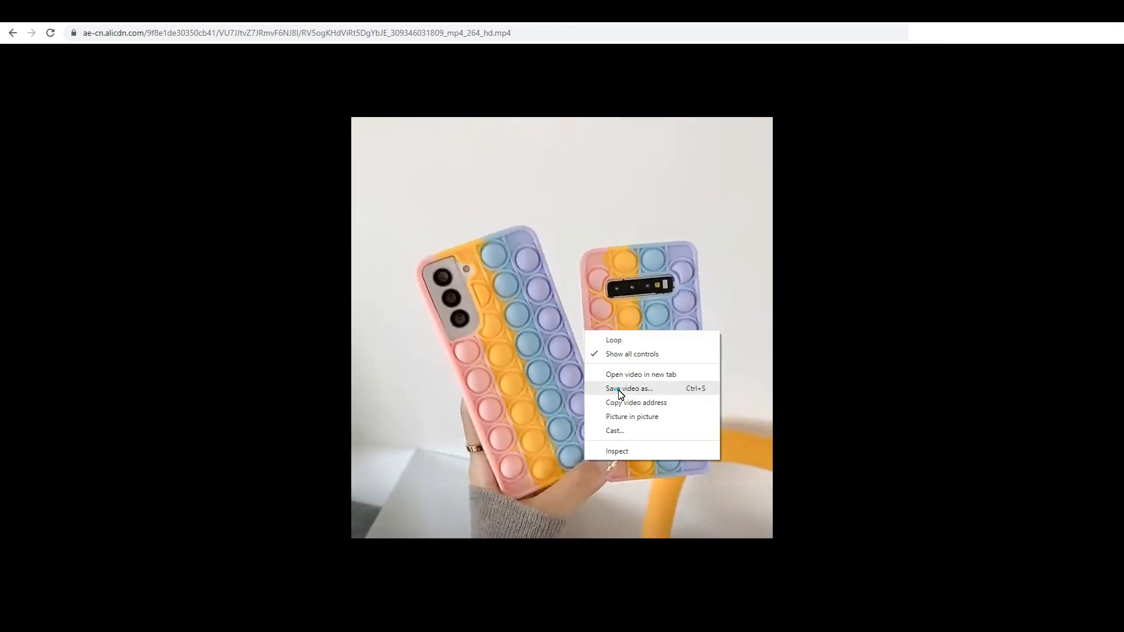
{"action": "left_click", "coordinate": [629, 387]}
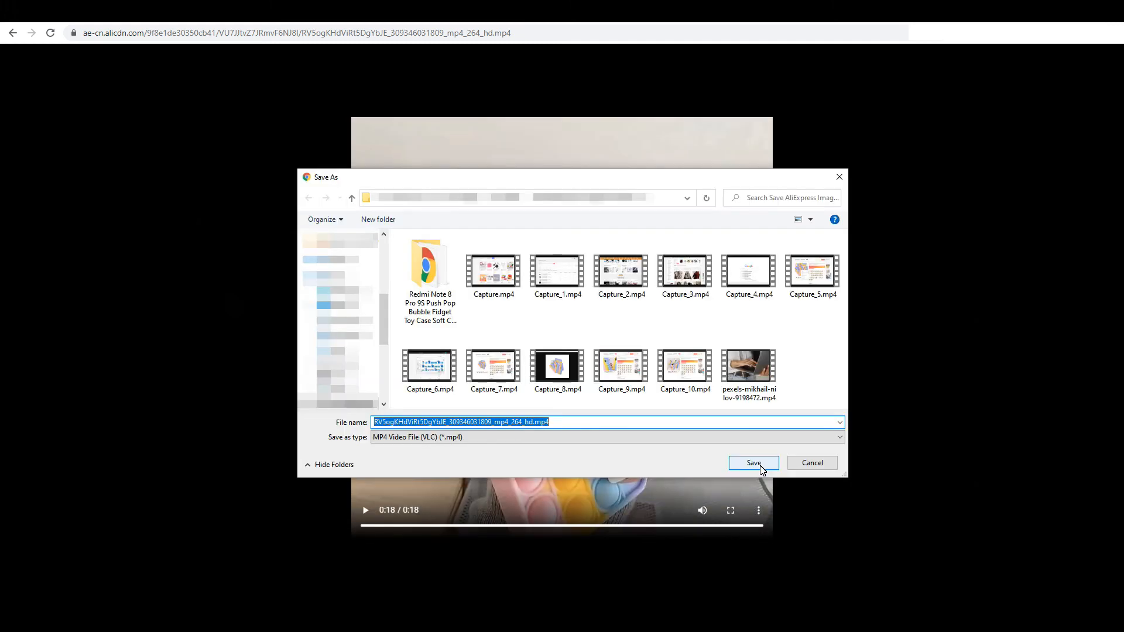
{"action": "left_click", "coordinate": [753, 463]}
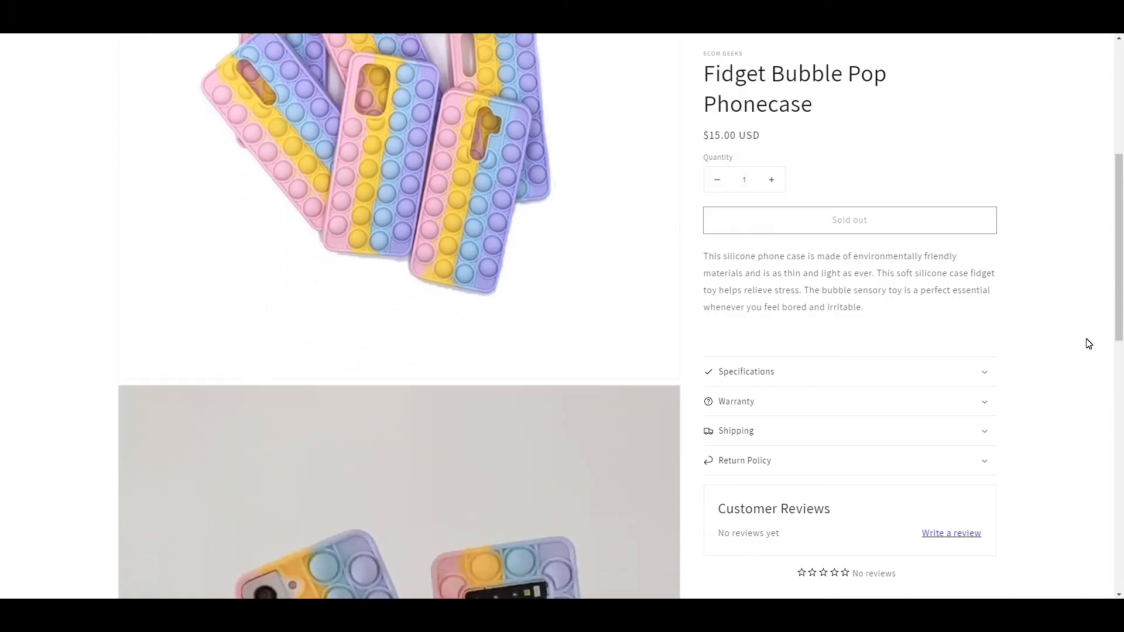
- Play the product video in the Fidget Bubble Pop Phonecase store page gallery
{"action": "scroll", "scroll_direction": "down", "scroll_amount": 3}
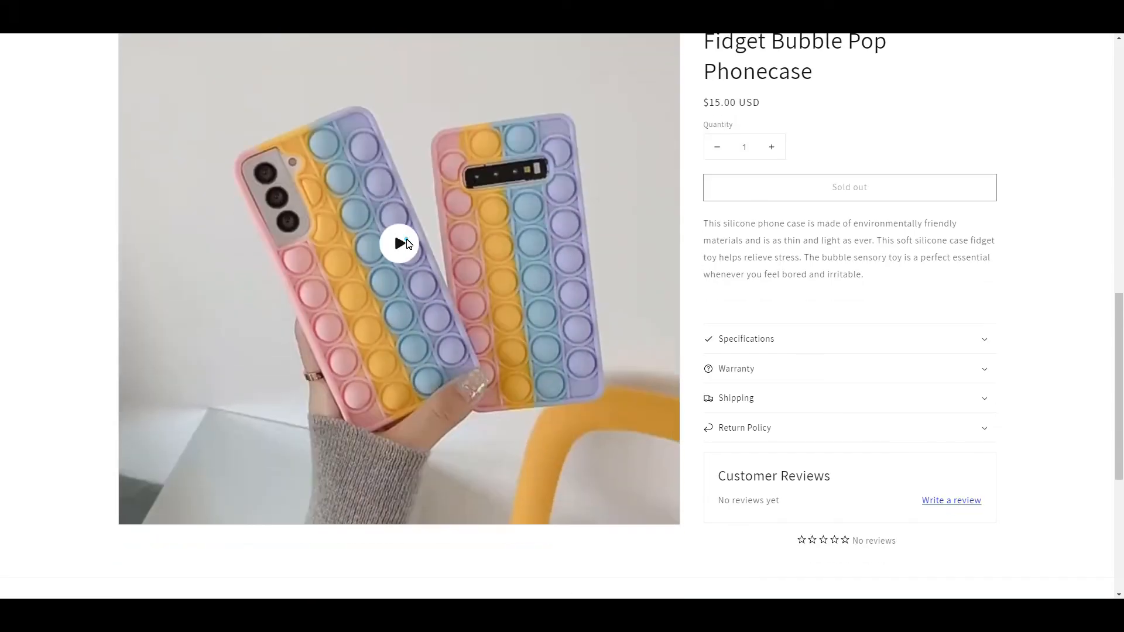
{"action": "left_click", "coordinate": [400, 244]}
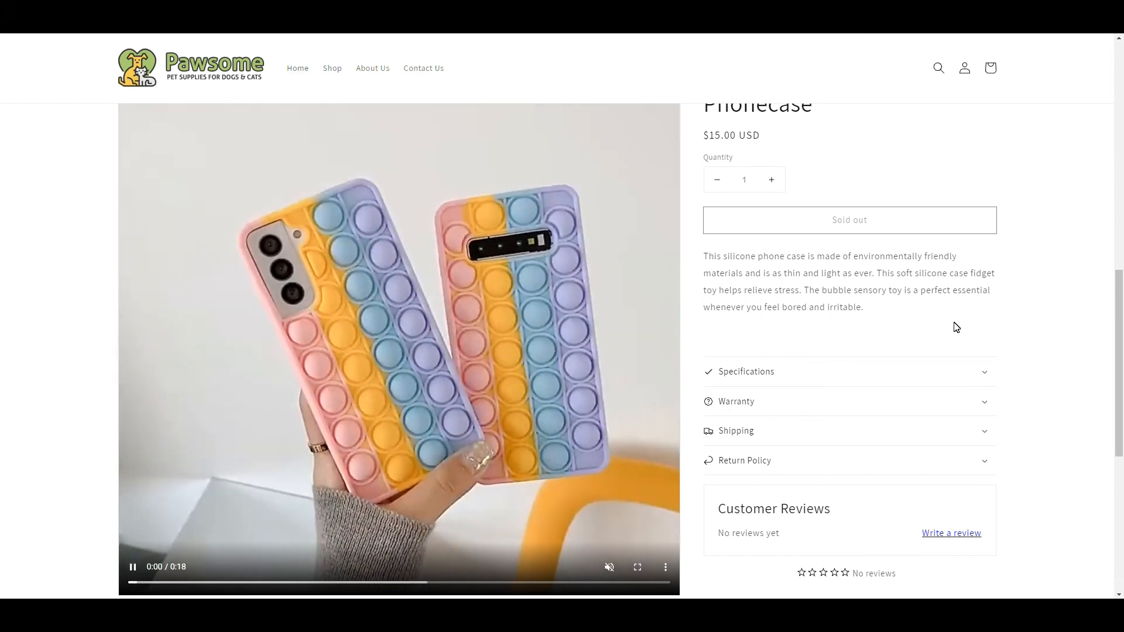